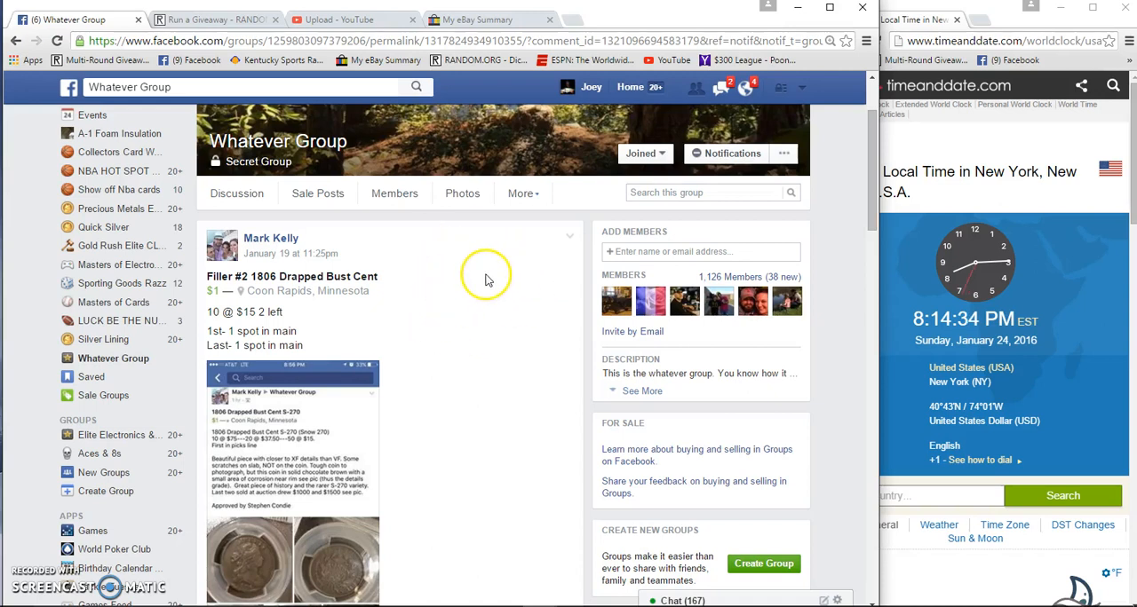
{"action": "mouse_move", "coordinate": [494, 309]}
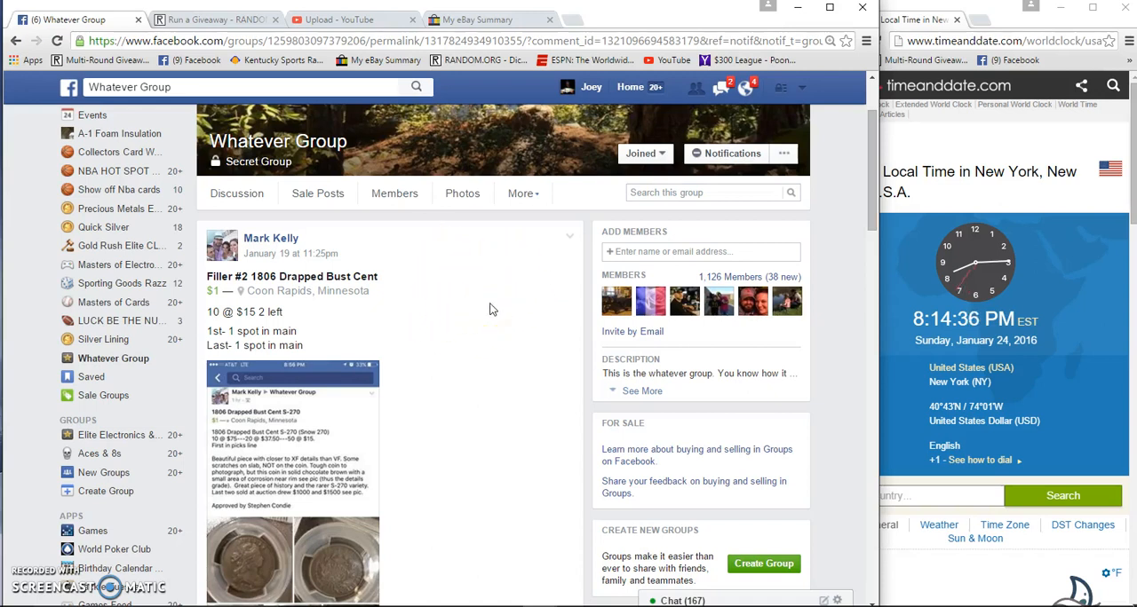
{"action": "mouse_move", "coordinate": [468, 304]}
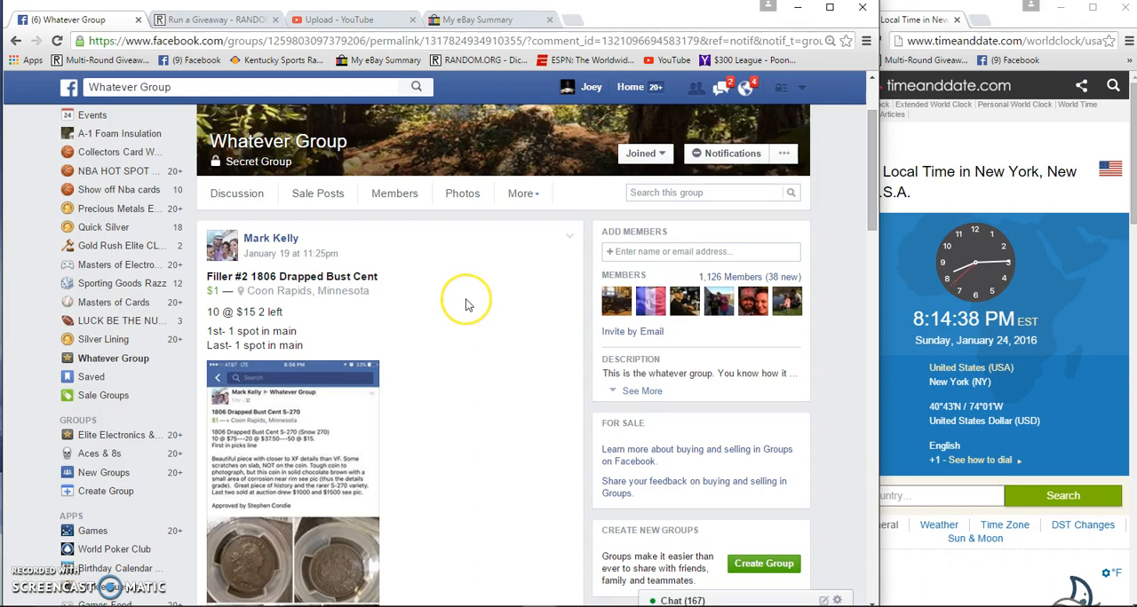
{"action": "scroll", "scroll_direction": "down", "scroll_amount": 3}
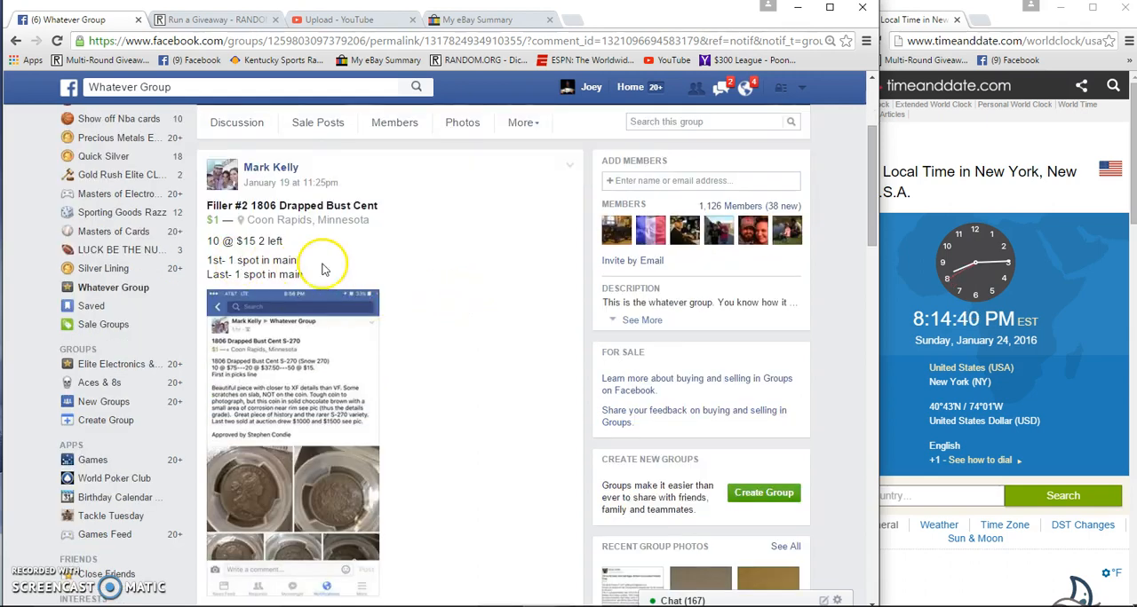
{"action": "scroll", "scroll_direction": "down", "scroll_amount": 3}
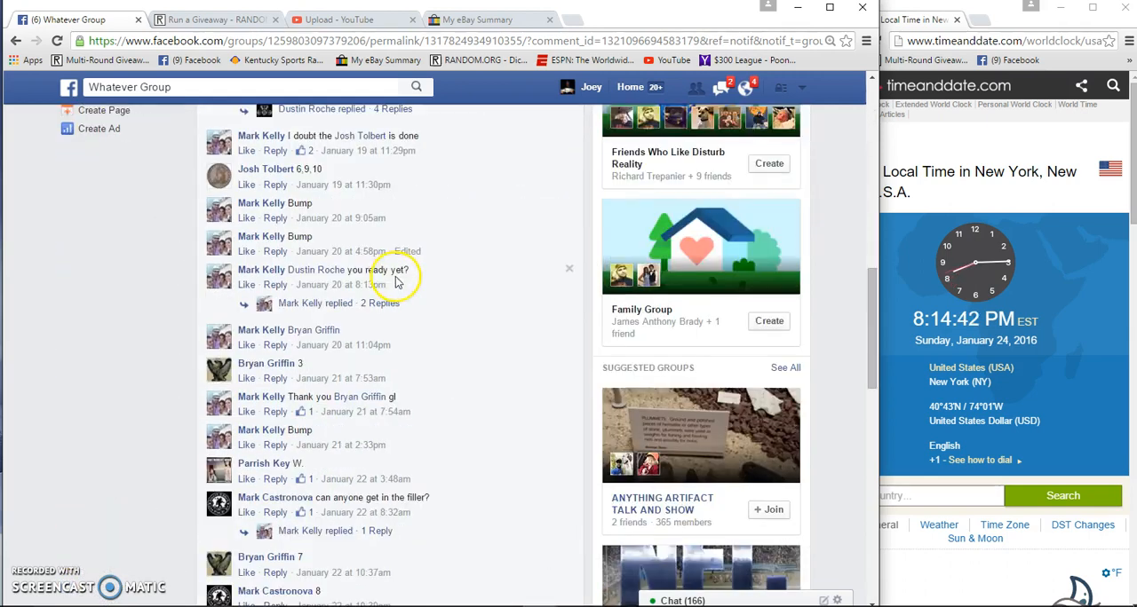
{"action": "scroll", "scroll_direction": "up", "scroll_amount": 3}
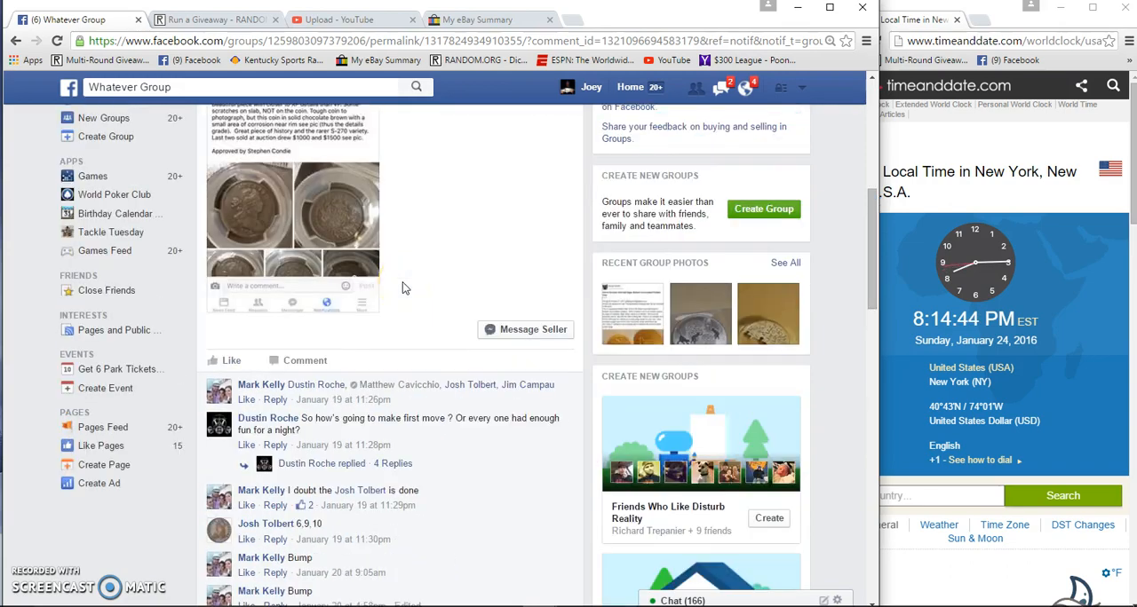
{"action": "scroll", "scroll_direction": "down", "scroll_amount": 3}
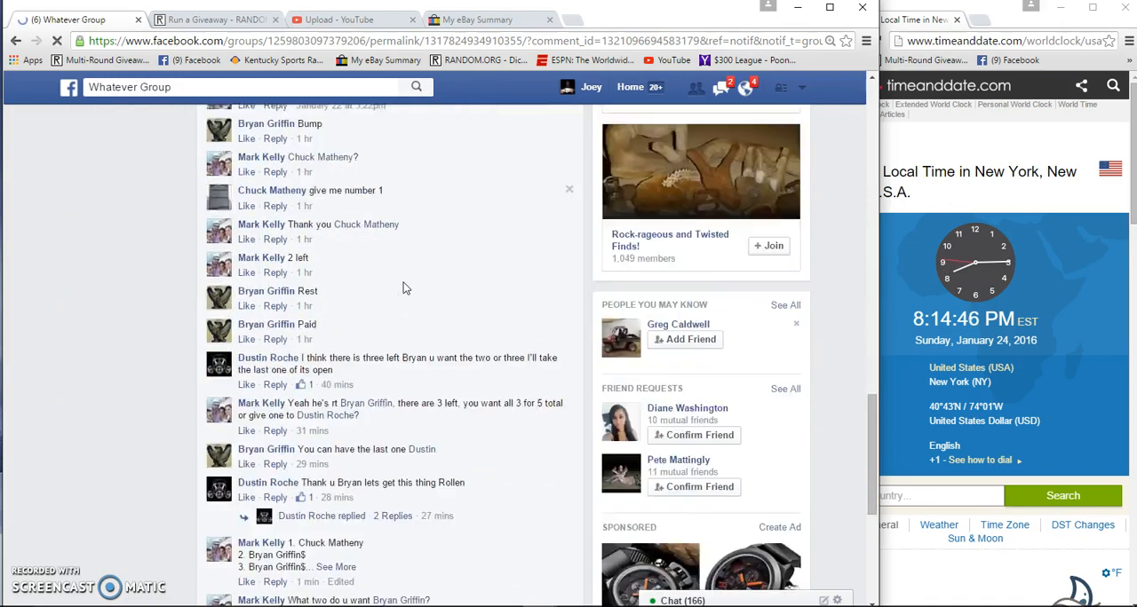
{"action": "scroll", "scroll_direction": "down", "scroll_amount": 3}
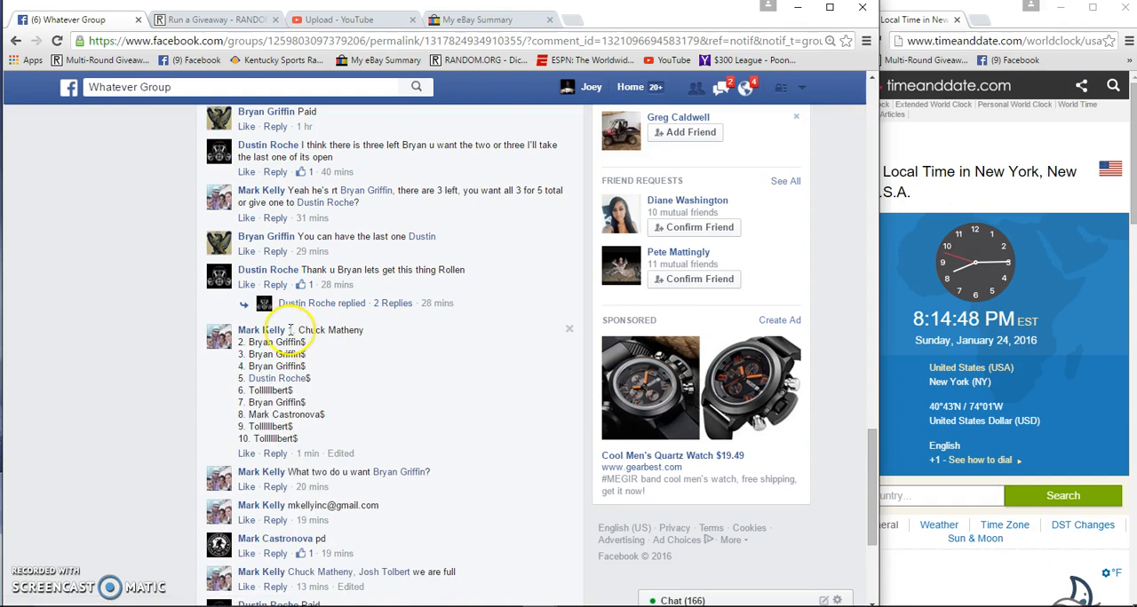
- Select and copy the numbered list of ten entries, then move down to the comment box
{"action": "left_click_drag", "start_coordinate": [293, 330], "coordinate": [275, 437]}
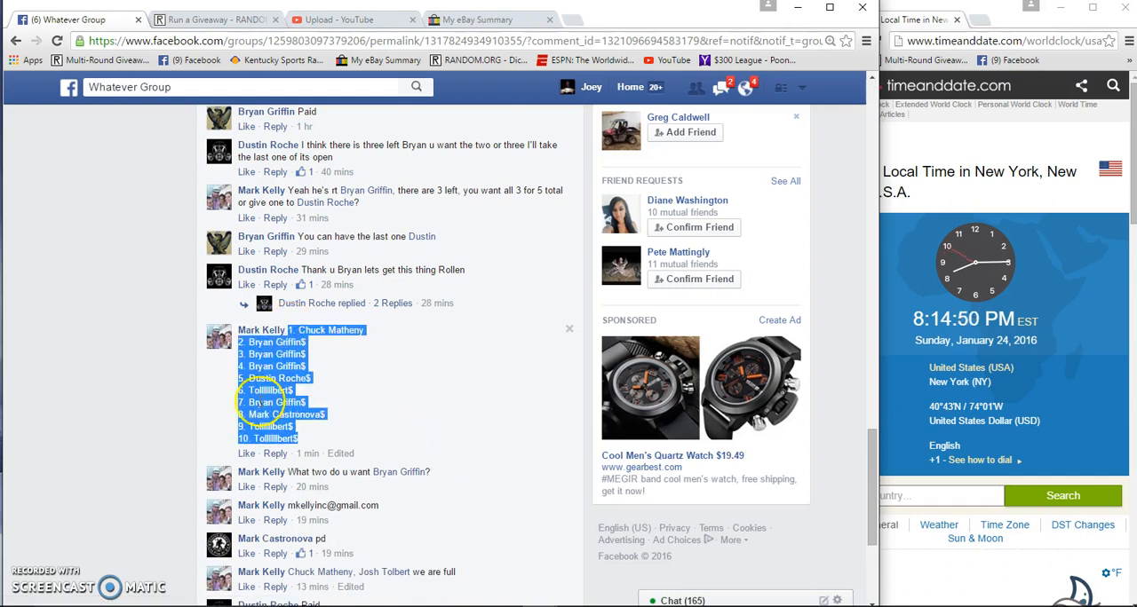
{"action": "mouse_move", "coordinate": [448, 341]}
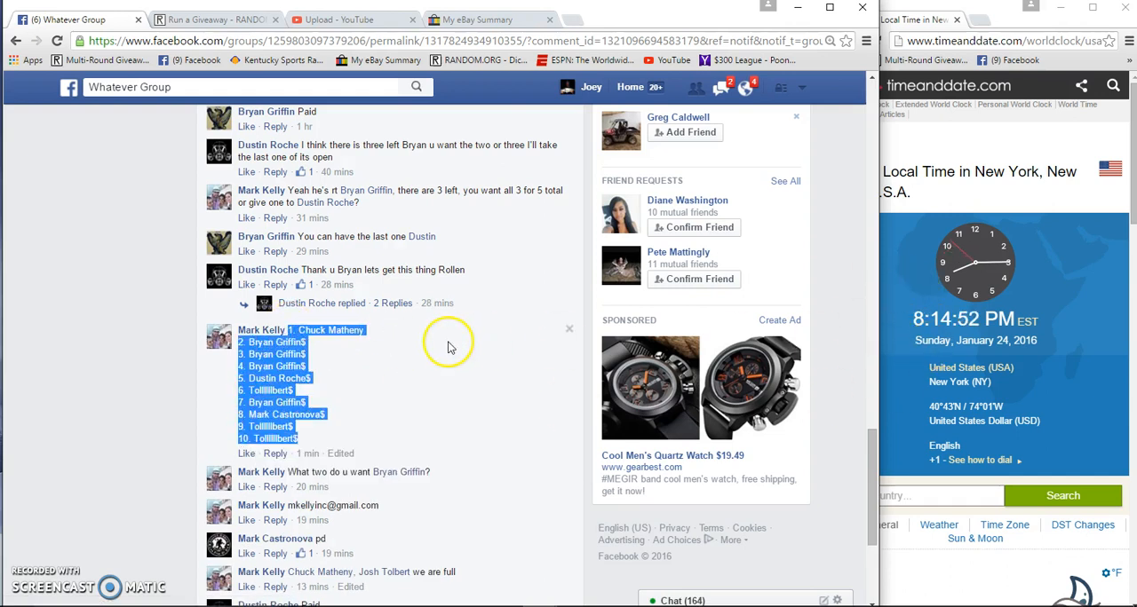
{"action": "scroll", "scroll_direction": "down", "scroll_amount": 3}
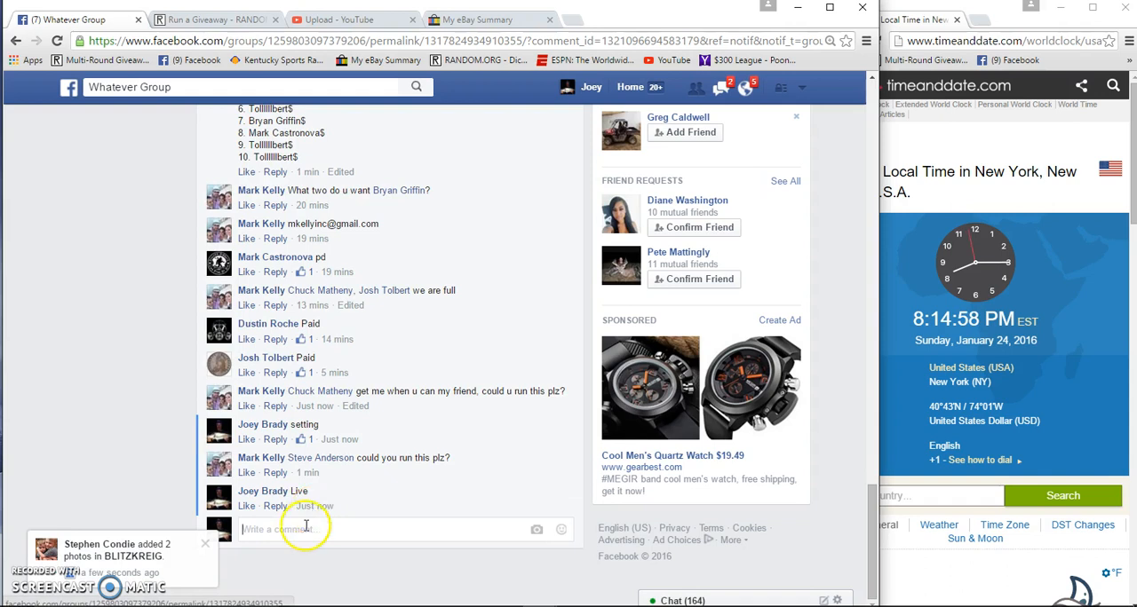
{"action": "mouse_move", "coordinate": [316, 507]}
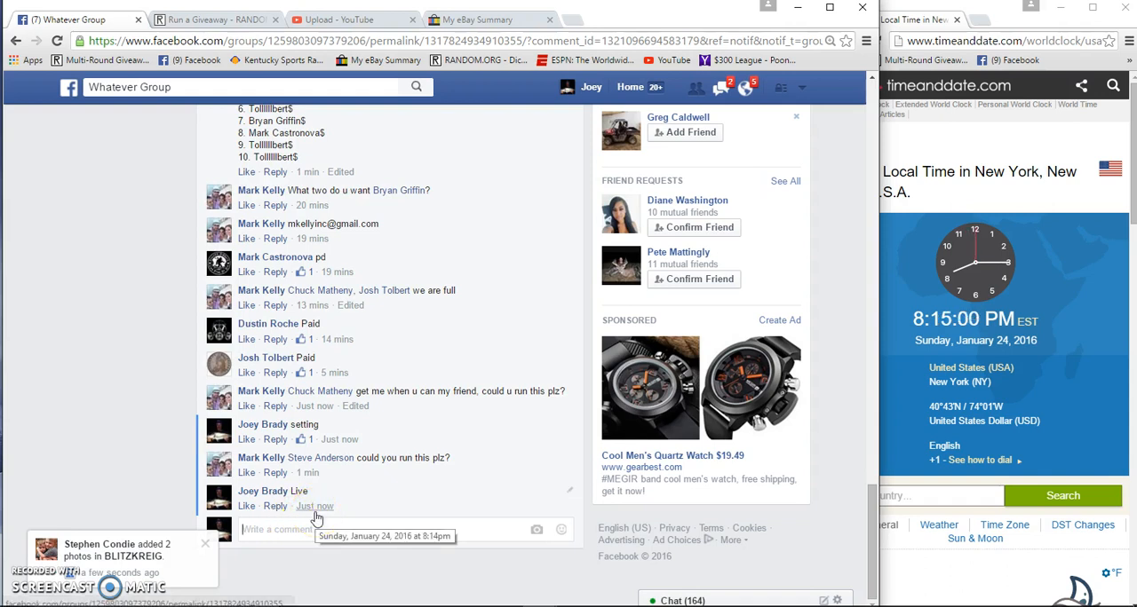
{"action": "mouse_move", "coordinate": [347, 519]}
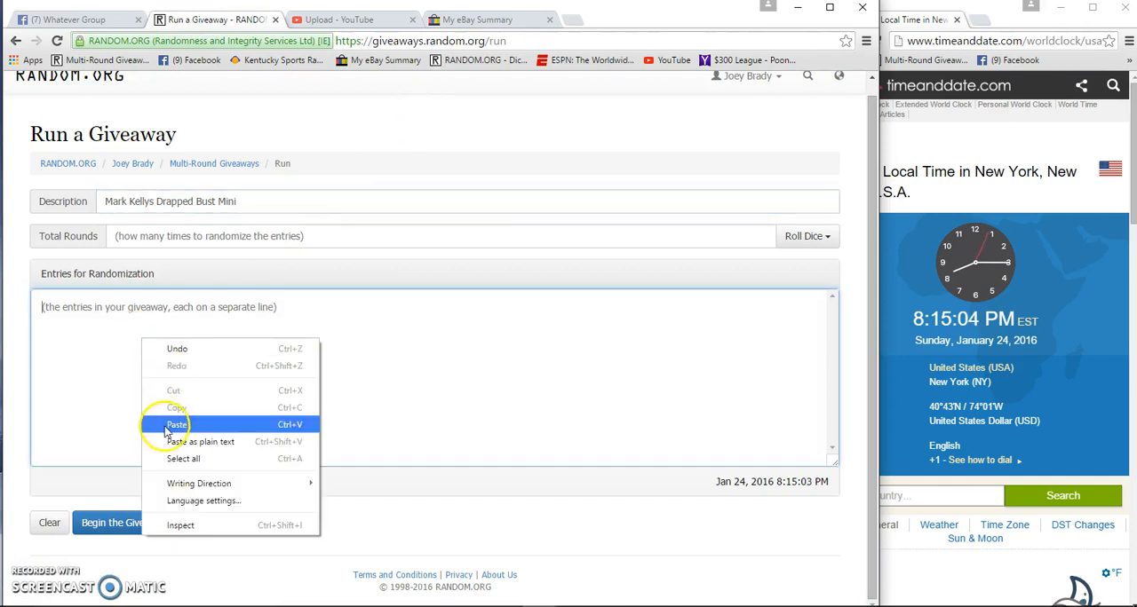
- Paste the ten entries, roll 3d6 for 10 total rounds, and begin the giveaway
{"action": "left_click", "coordinate": [176, 424]}
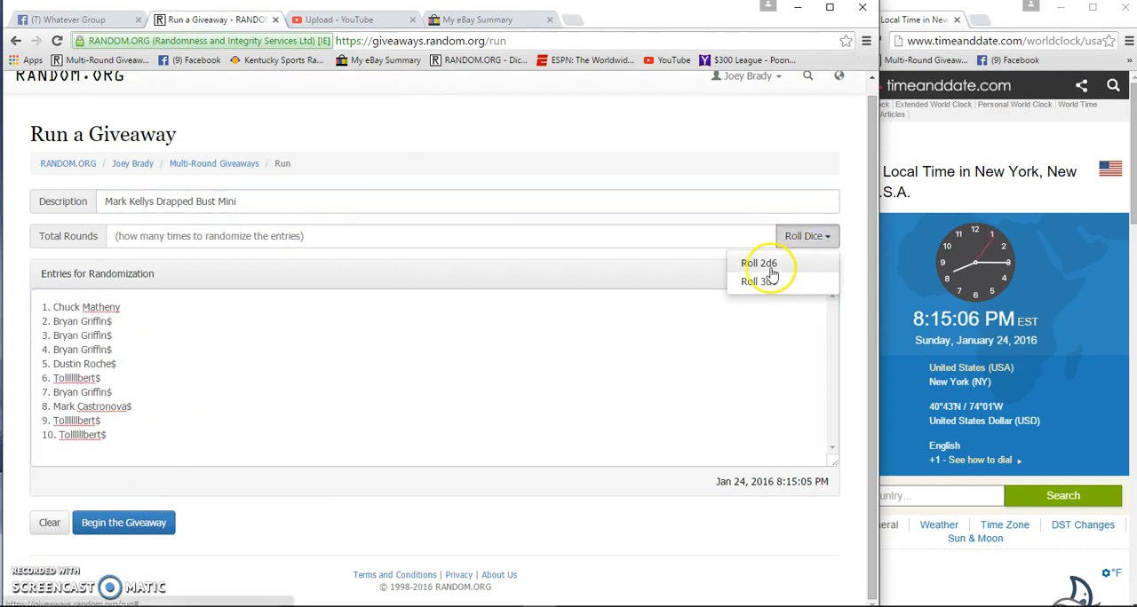
{"action": "left_click", "coordinate": [757, 281]}
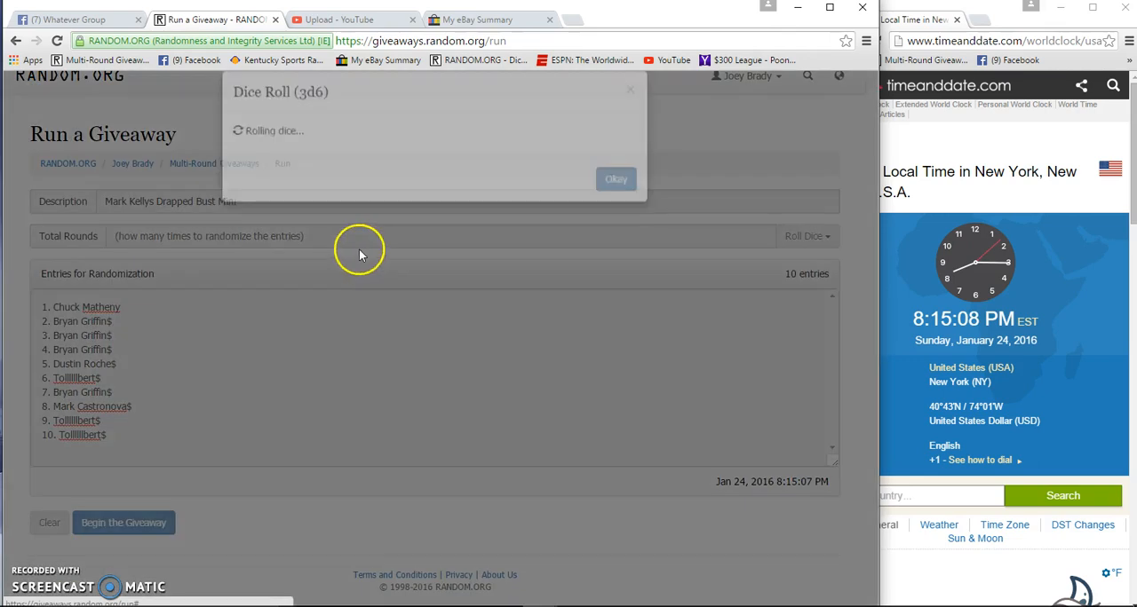
{"action": "left_click", "coordinate": [615, 179]}
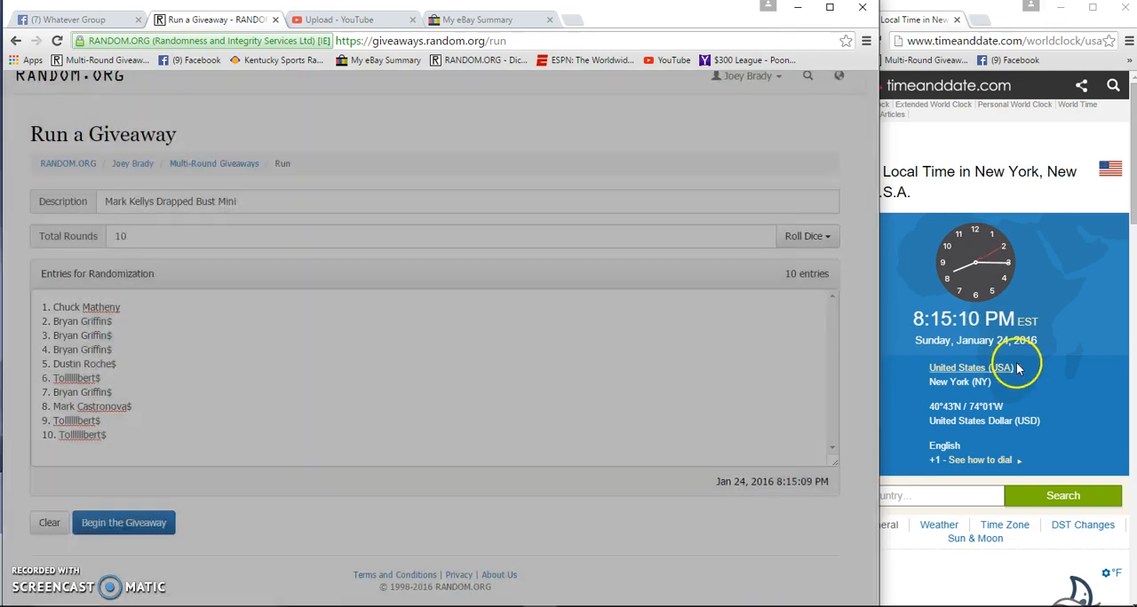
{"action": "left_click", "coordinate": [125, 522]}
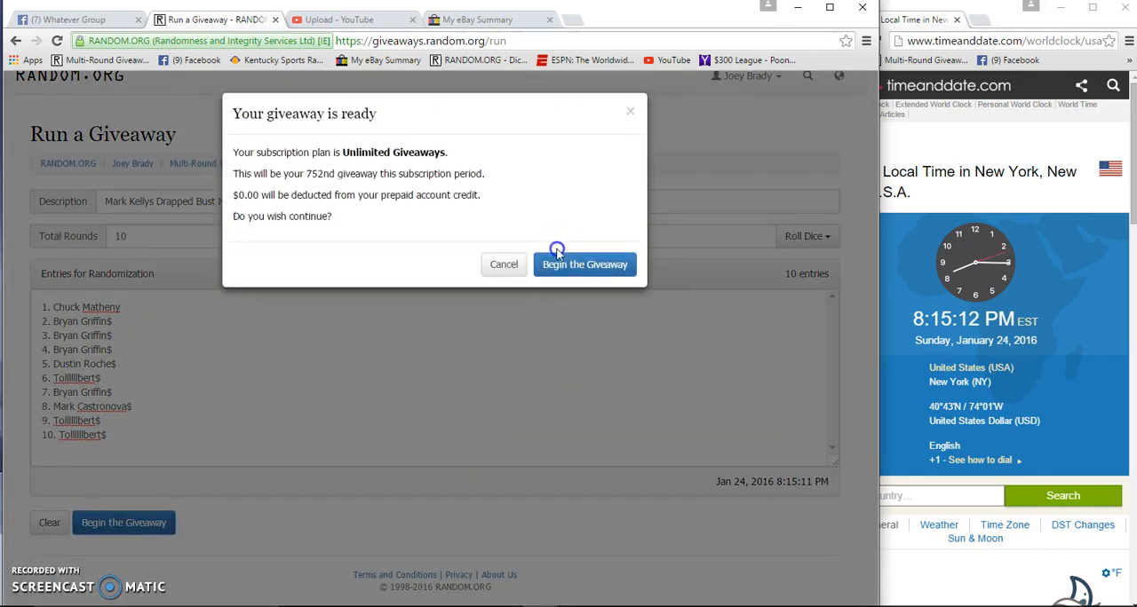
- Confirm the giveaway start and run randomization rounds through Round #9
{"action": "left_click", "coordinate": [585, 263]}
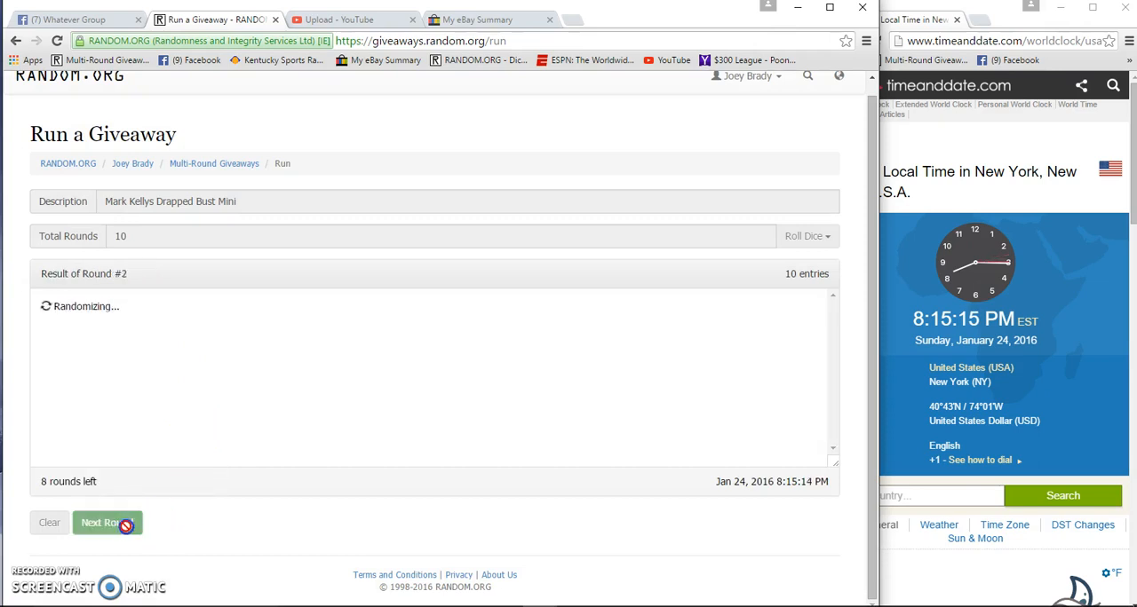
{"action": "left_click", "coordinate": [107, 522]}
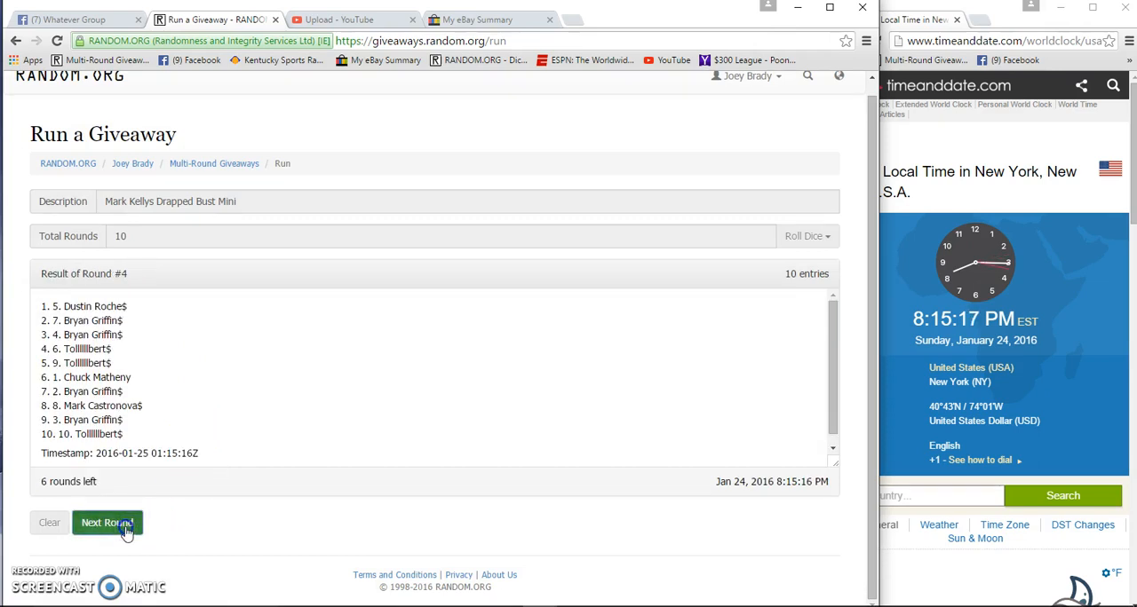
{"action": "left_click", "coordinate": [107, 522]}
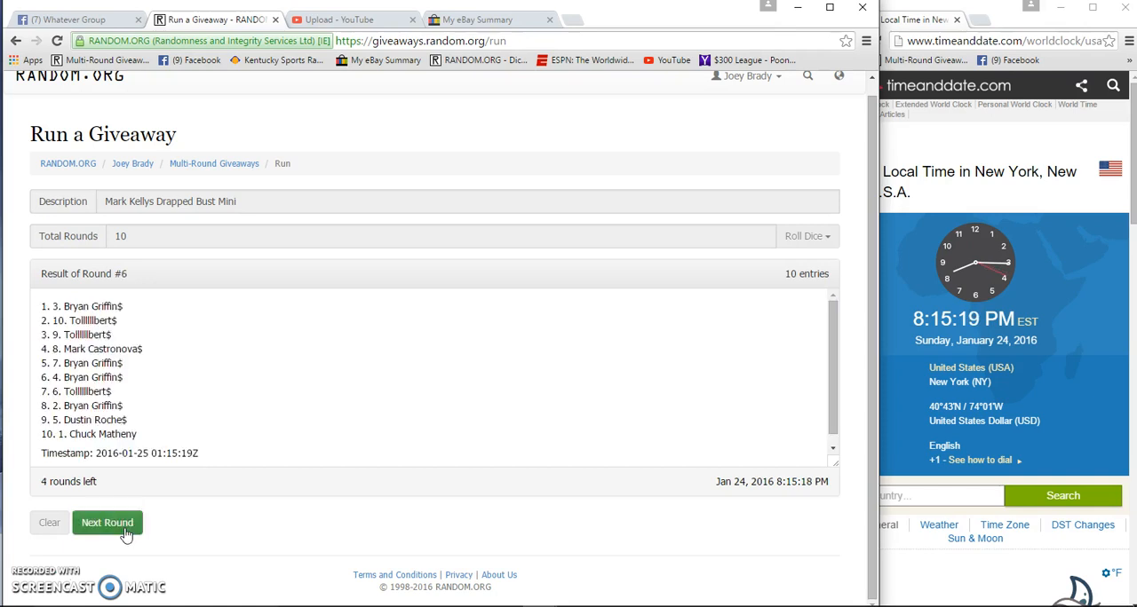
{"action": "left_click", "coordinate": [107, 522]}
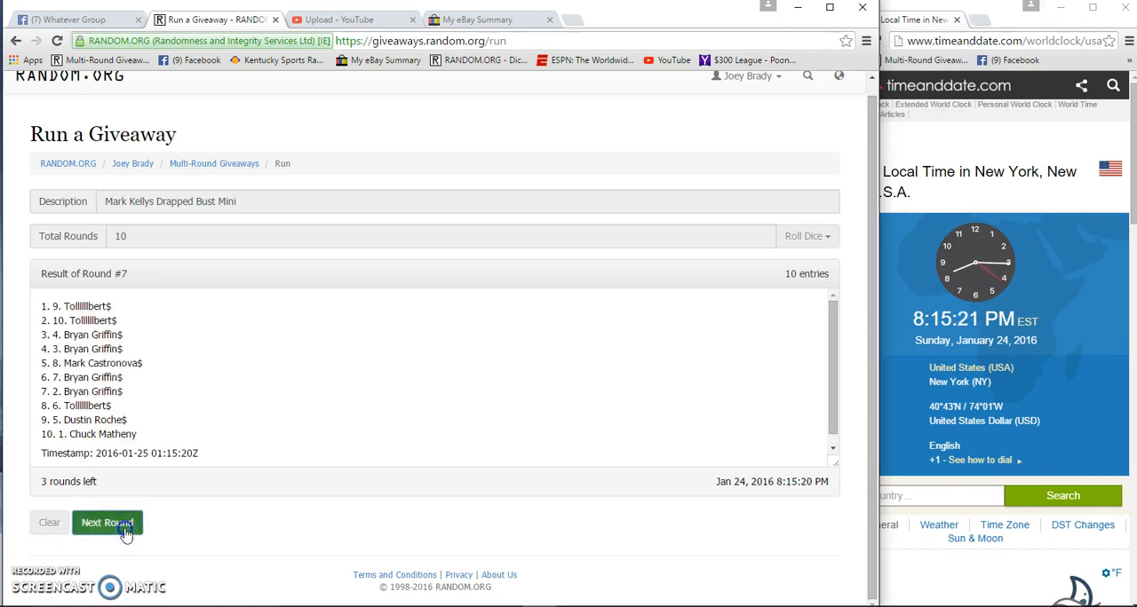
{"action": "left_click", "coordinate": [107, 523]}
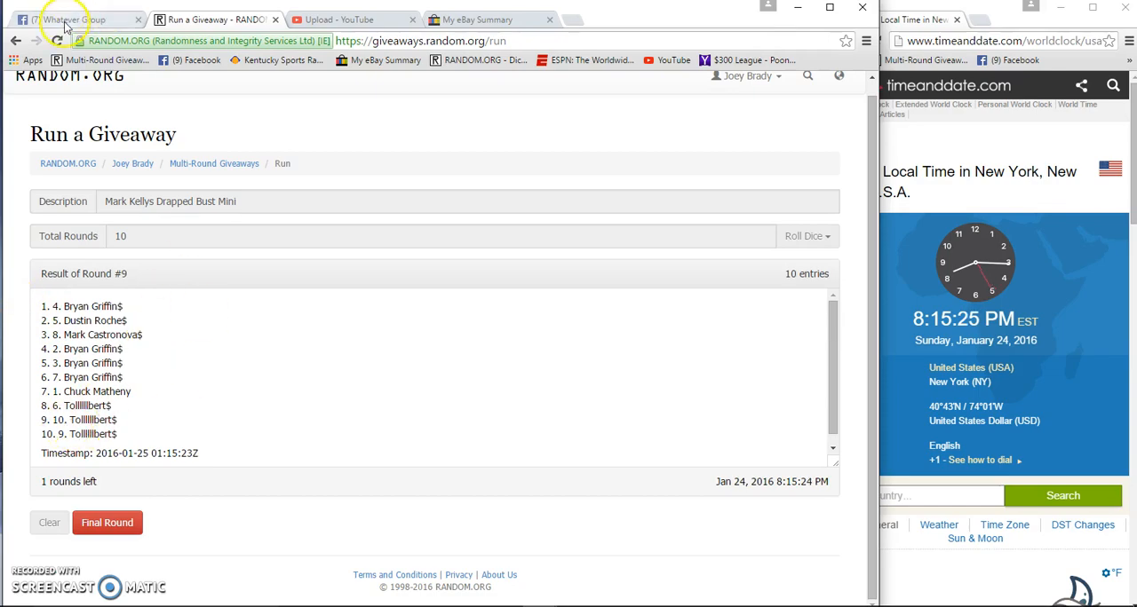
- Post a 'Good Luck' comment at the end of the Facebook thread
{"action": "left_click", "coordinate": [75, 19]}
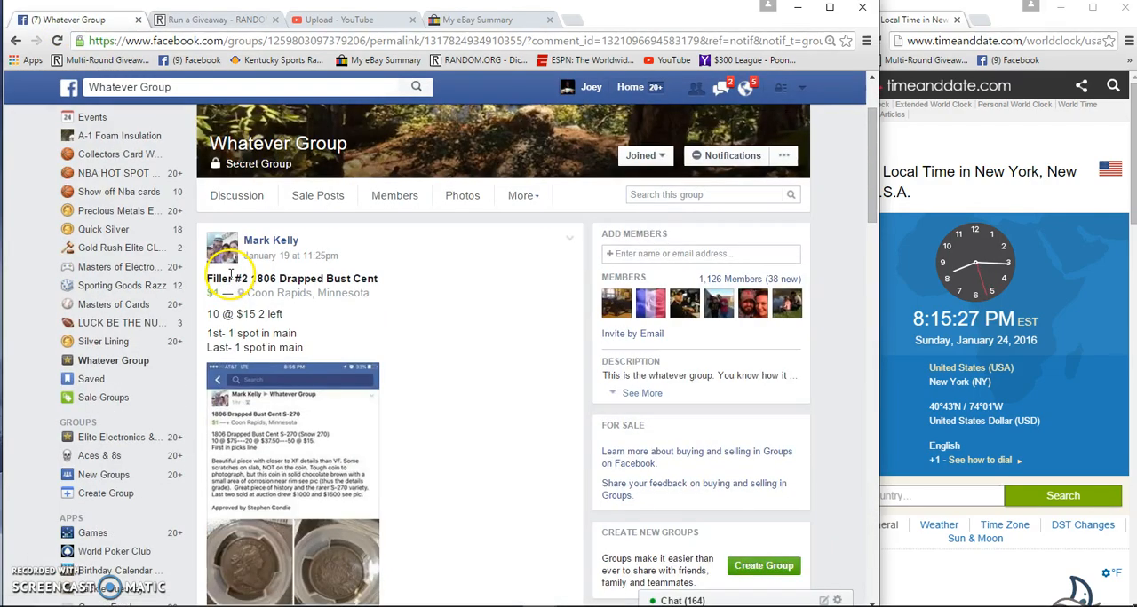
{"action": "scroll", "scroll_direction": "down", "scroll_amount": 3}
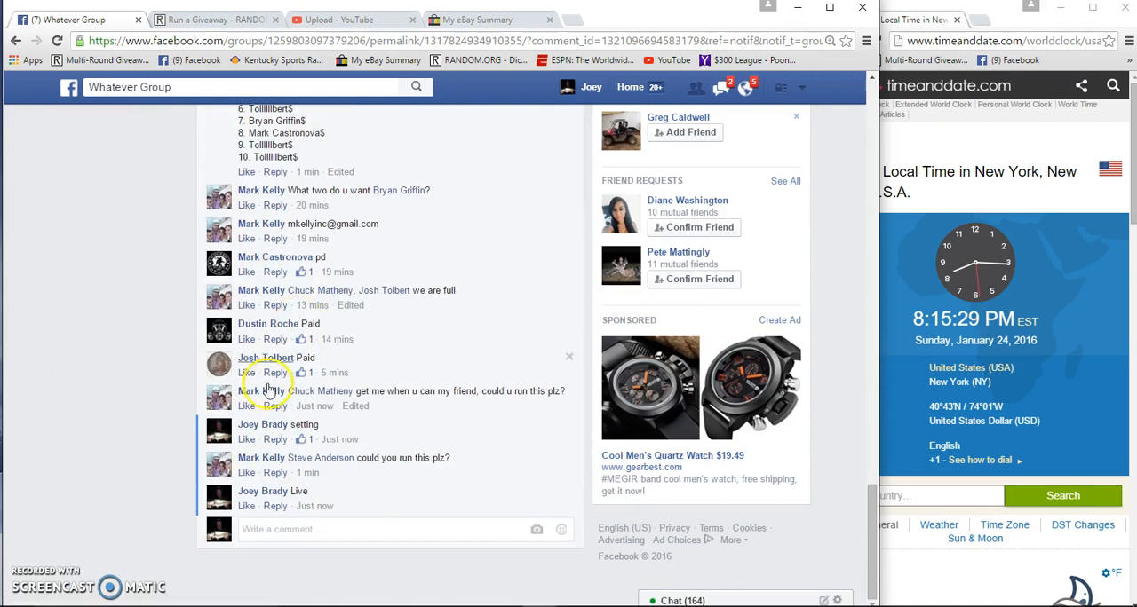
{"action": "type", "text": "G"}
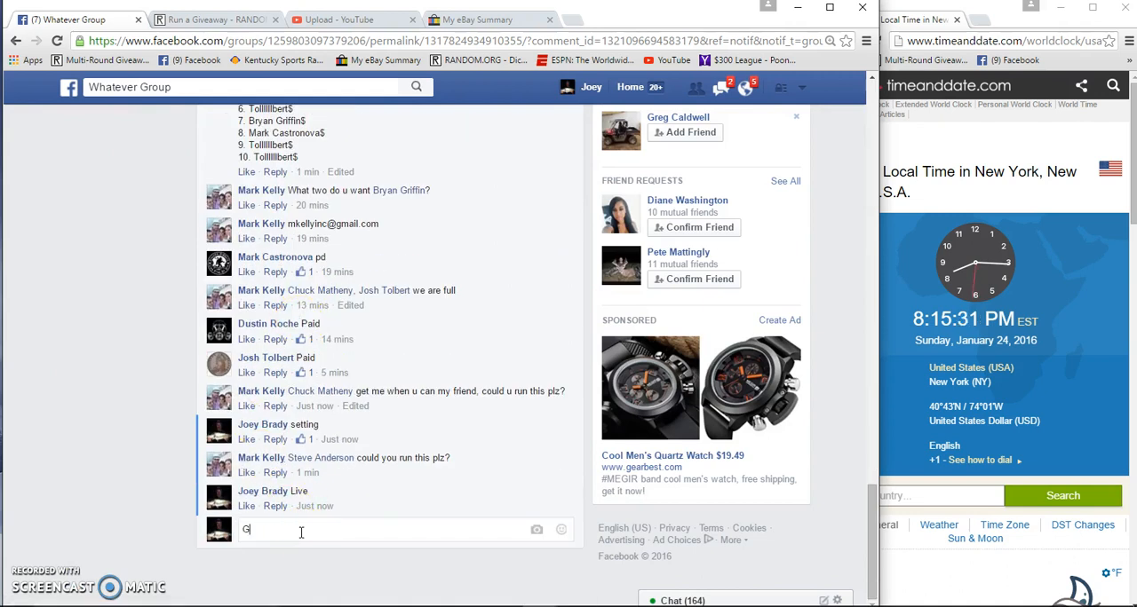
{"action": "key", "text": "Return"}
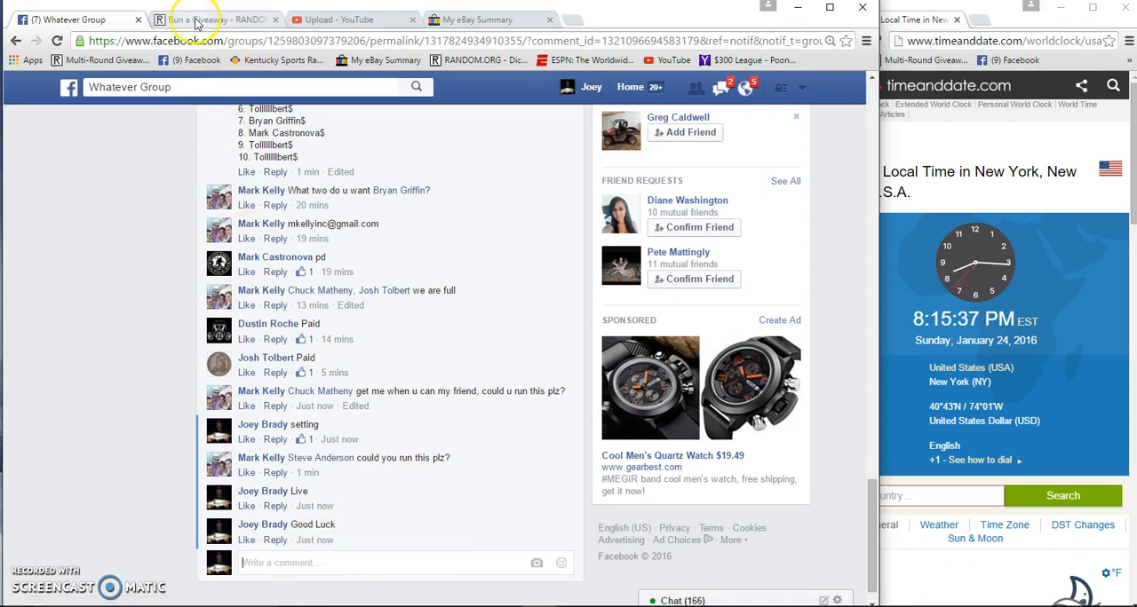
- Run the final RANDOM.ORG round so the Round #10 results list shows
{"action": "left_click", "coordinate": [213, 19]}
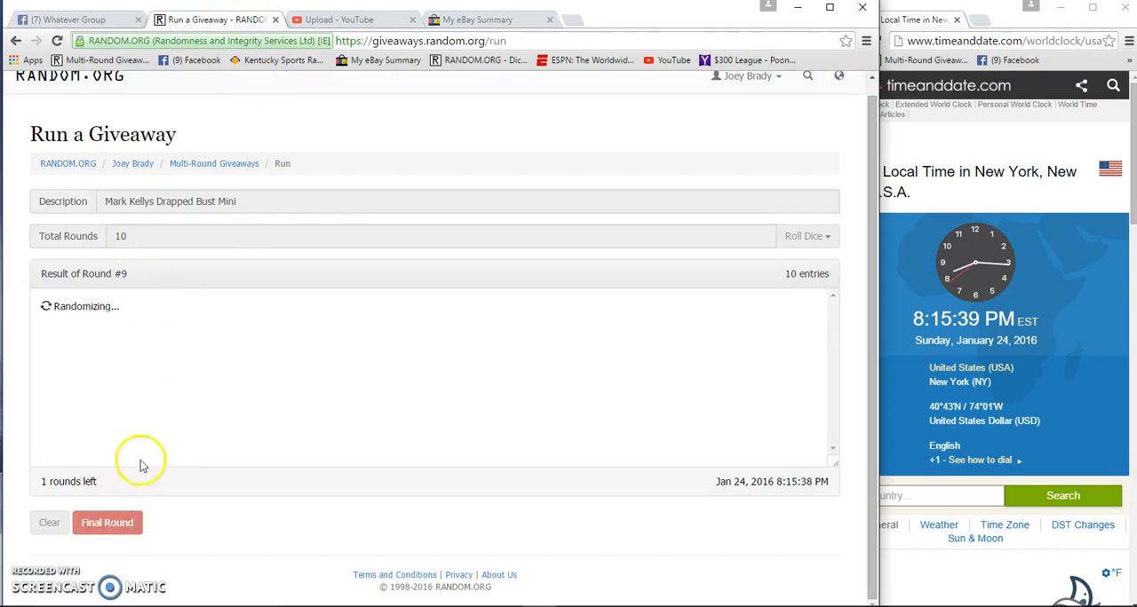
{"action": "left_click", "coordinate": [106, 522]}
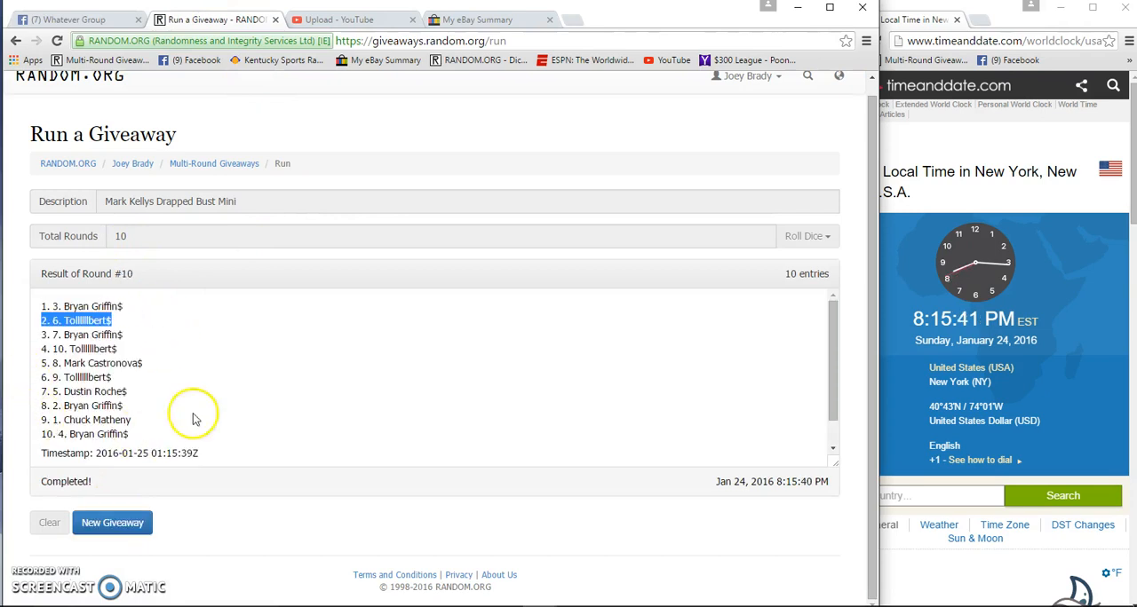